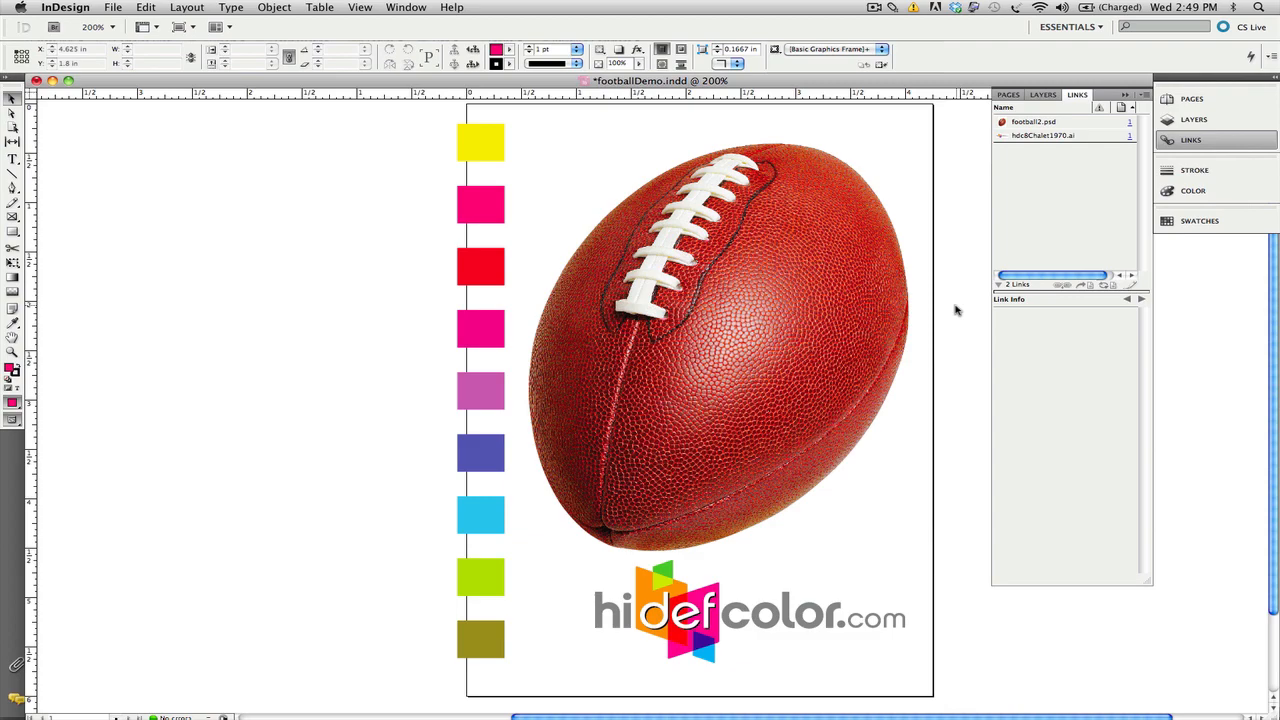
- Show the link info for football2.psd, confirming it is a Photoshop RGB image
click(716, 344)
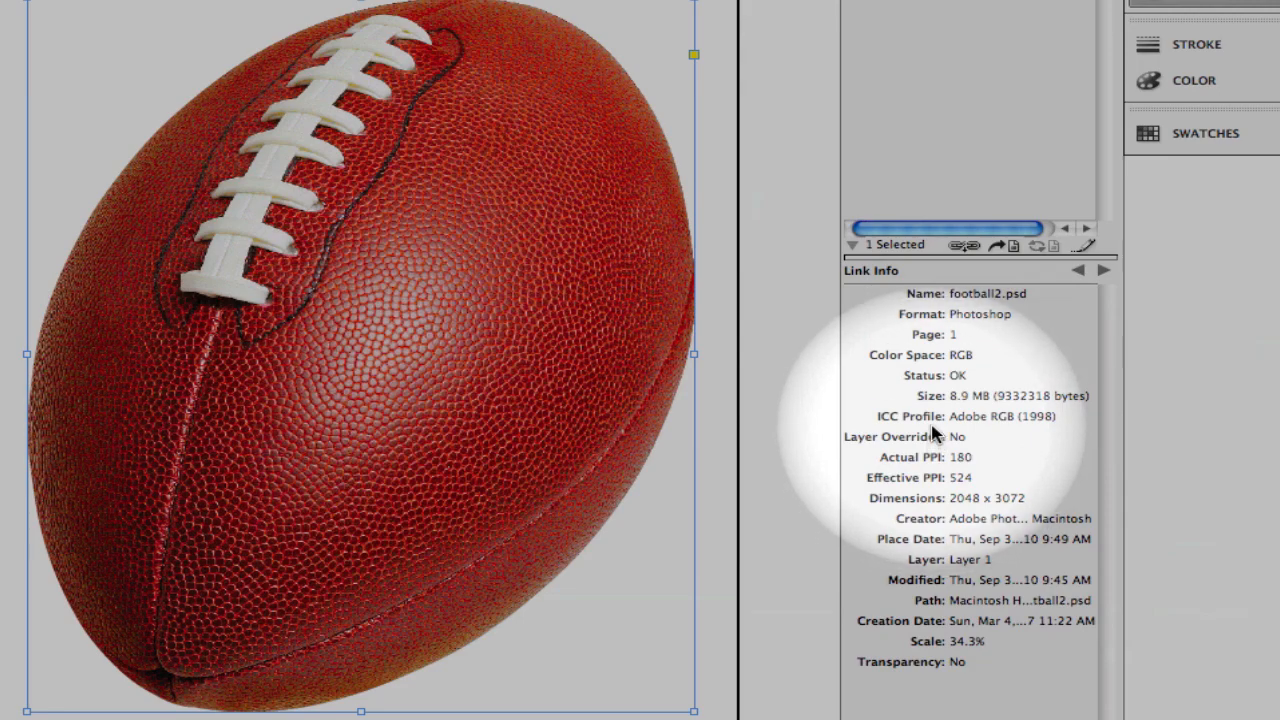
mouse_move(1010, 432)
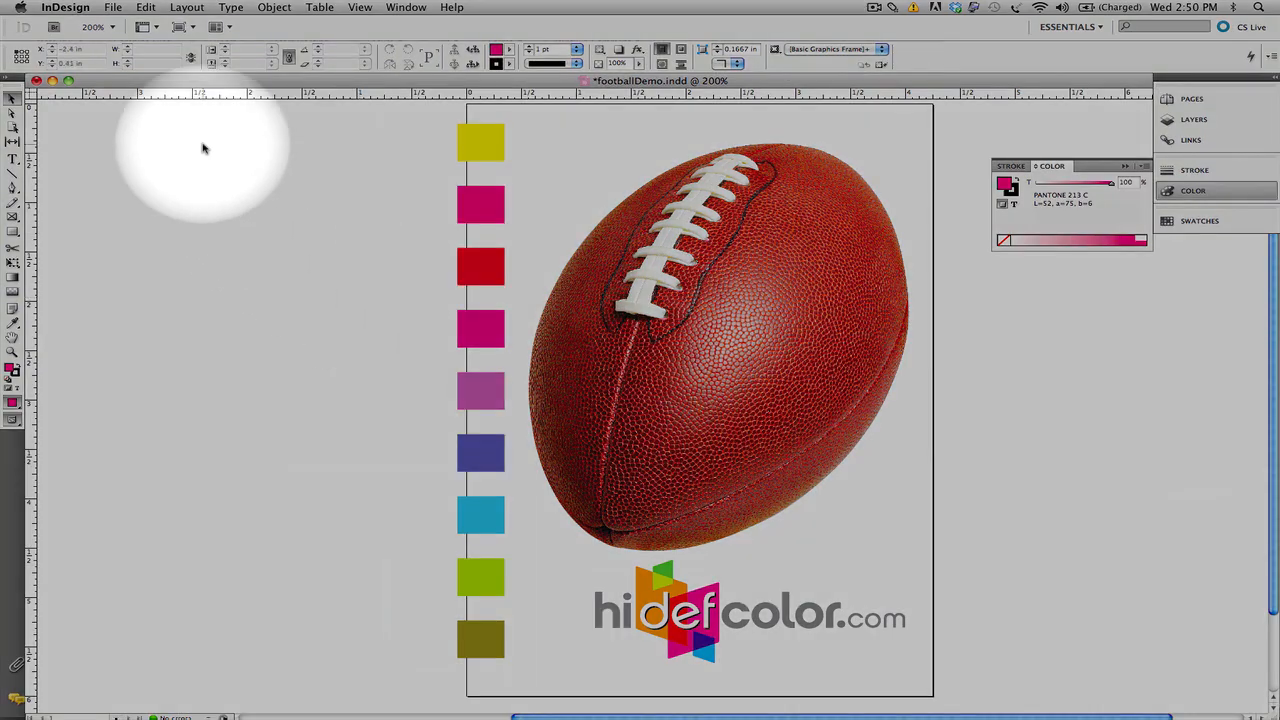
- Export with the [PDF/X-4:2008] preset as footballPcard1.pdf on the Desktop
click(112, 8)
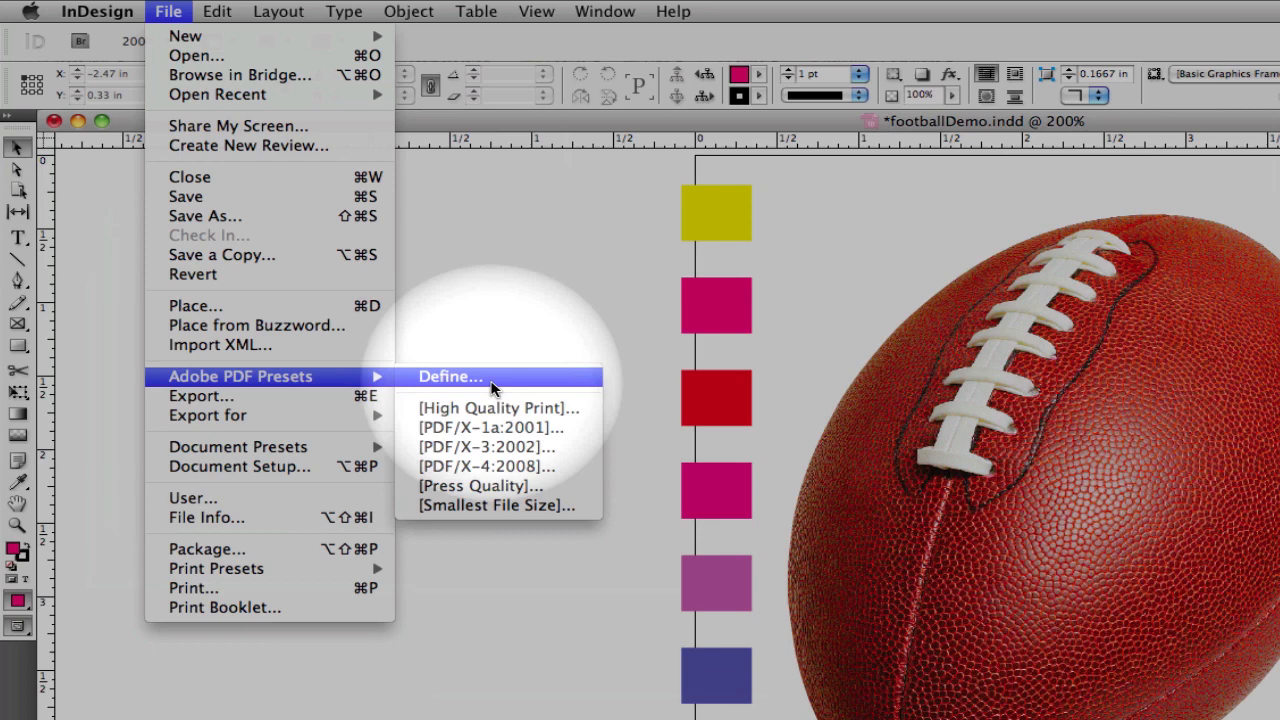
mouse_move(490, 468)
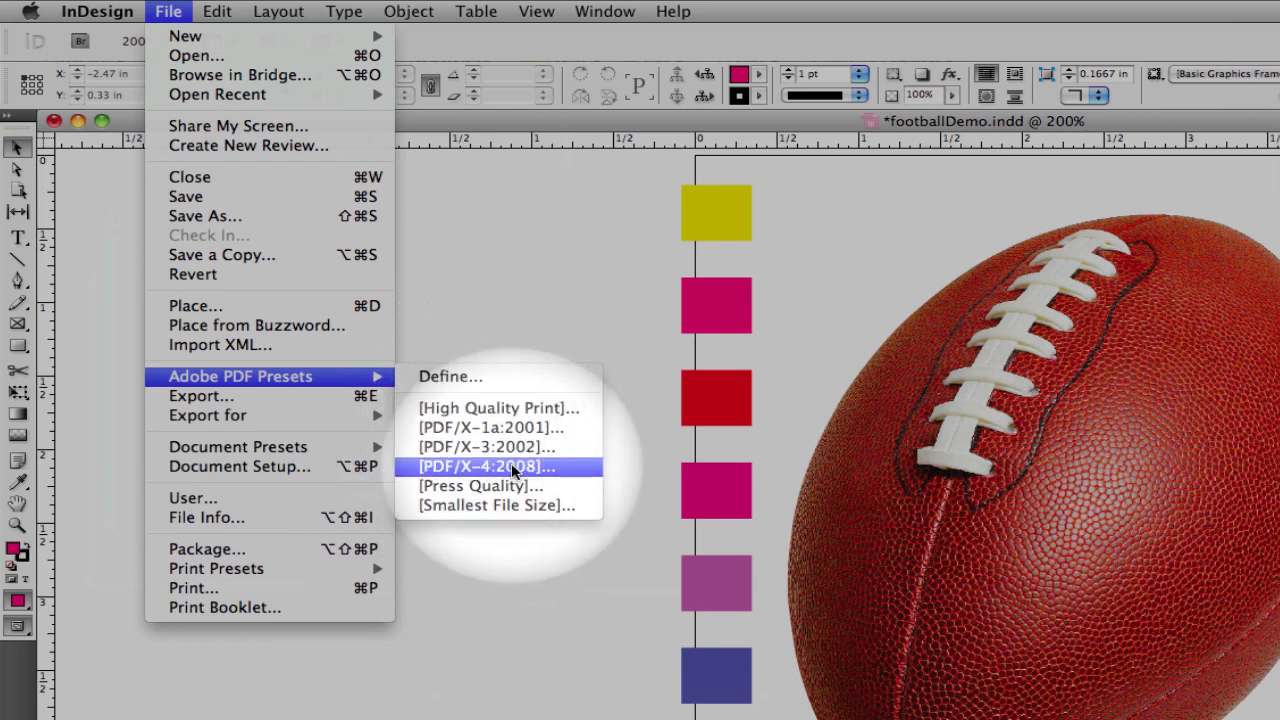
click(488, 466)
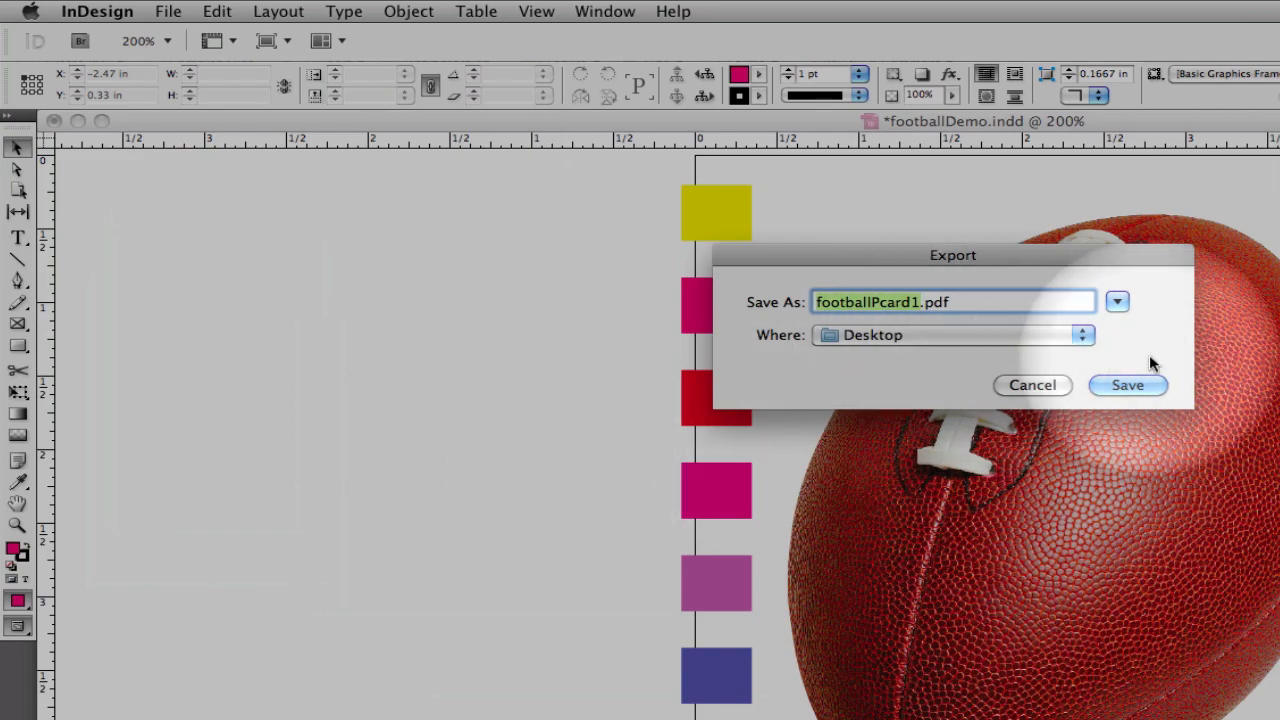
click(1128, 384)
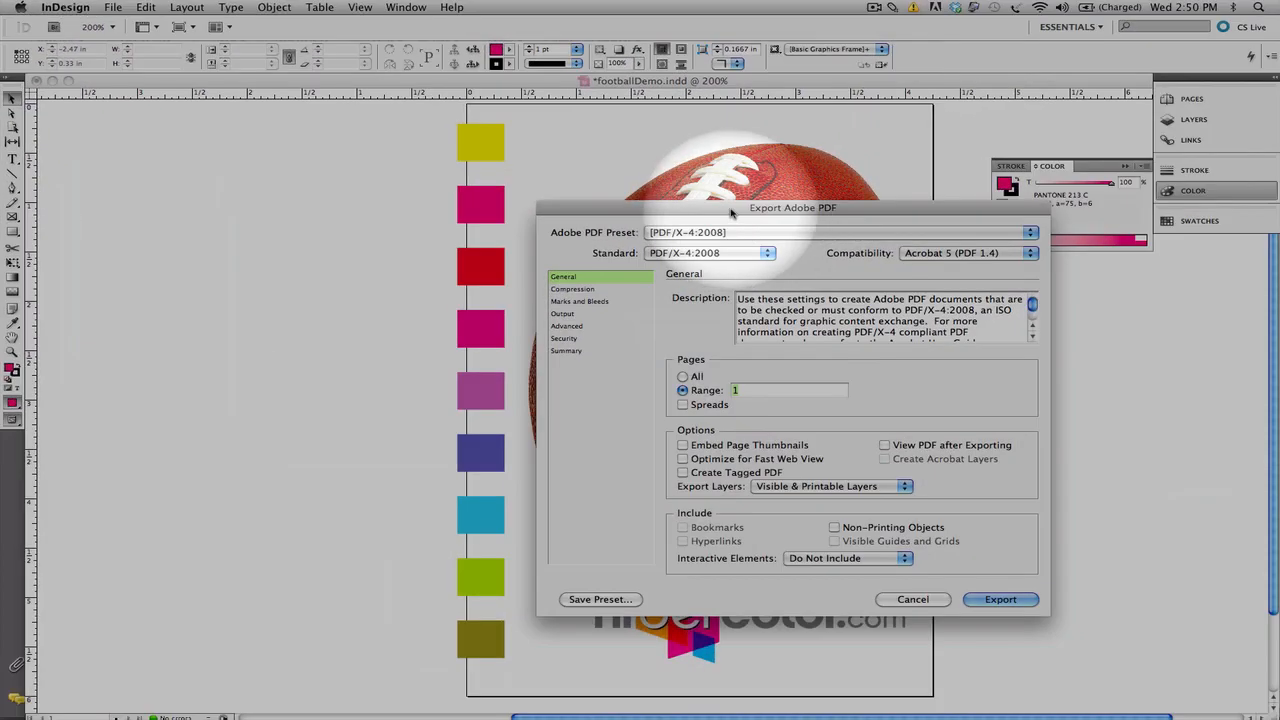
- Set Compatibility to Acrobat 8/9 (PDF 1.7) and review the Compression settings
drag(792, 206, 422, 182)
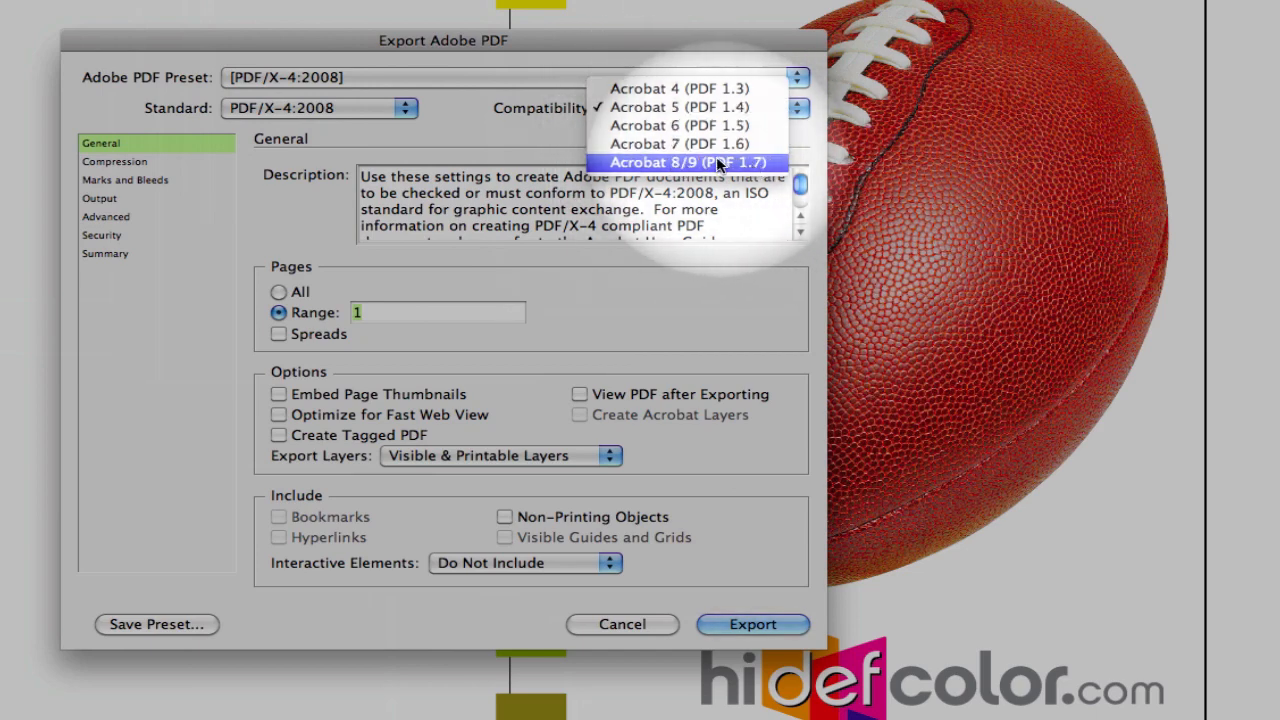
click(680, 162)
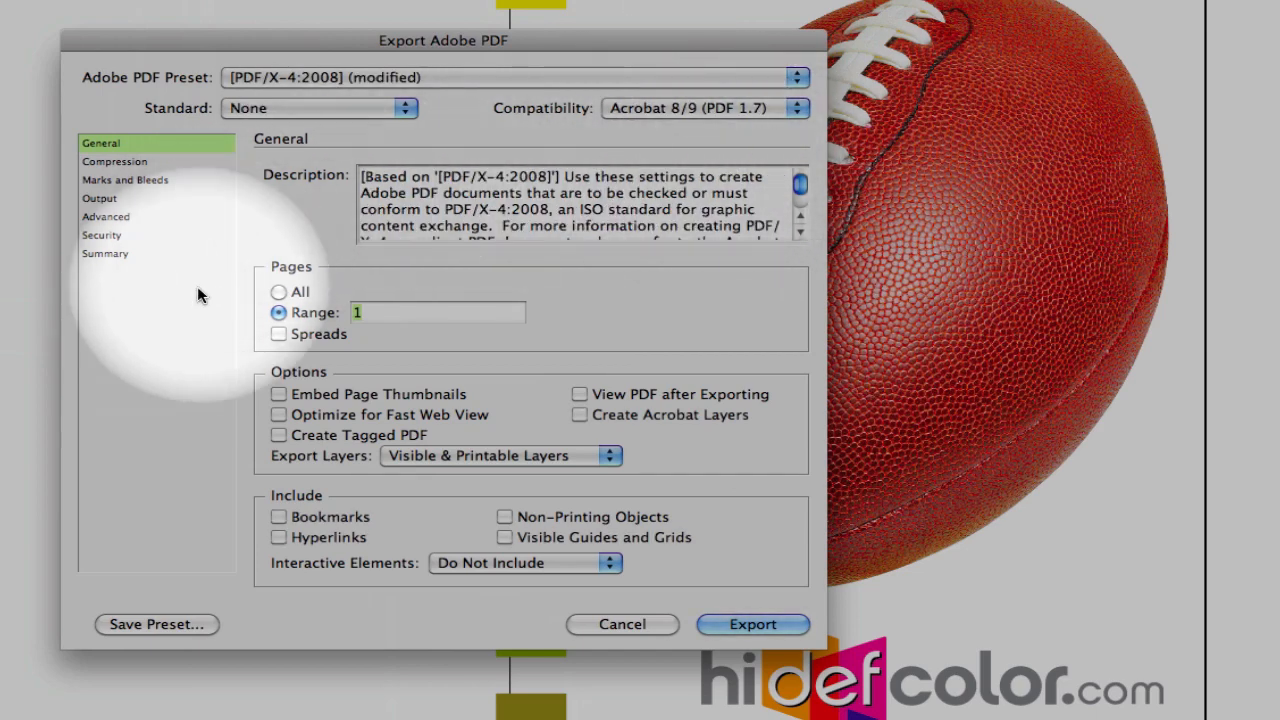
mouse_move(120, 170)
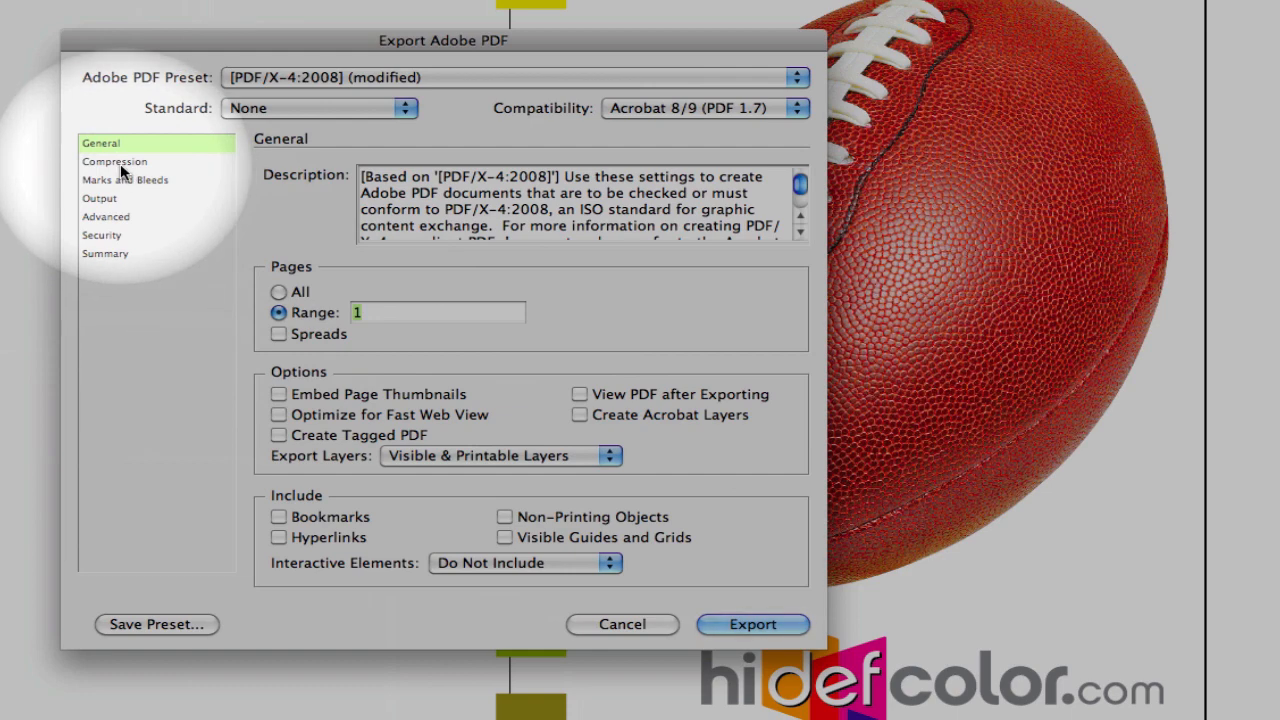
click(114, 160)
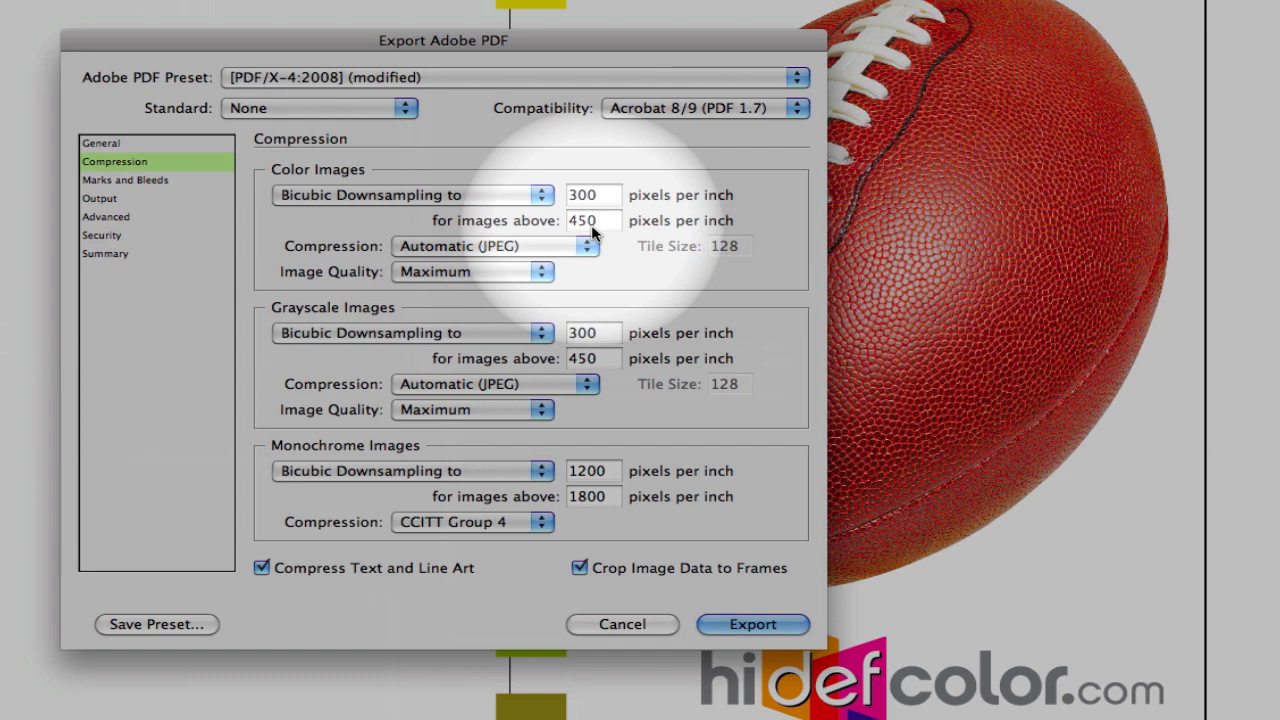
mouse_move(596, 258)
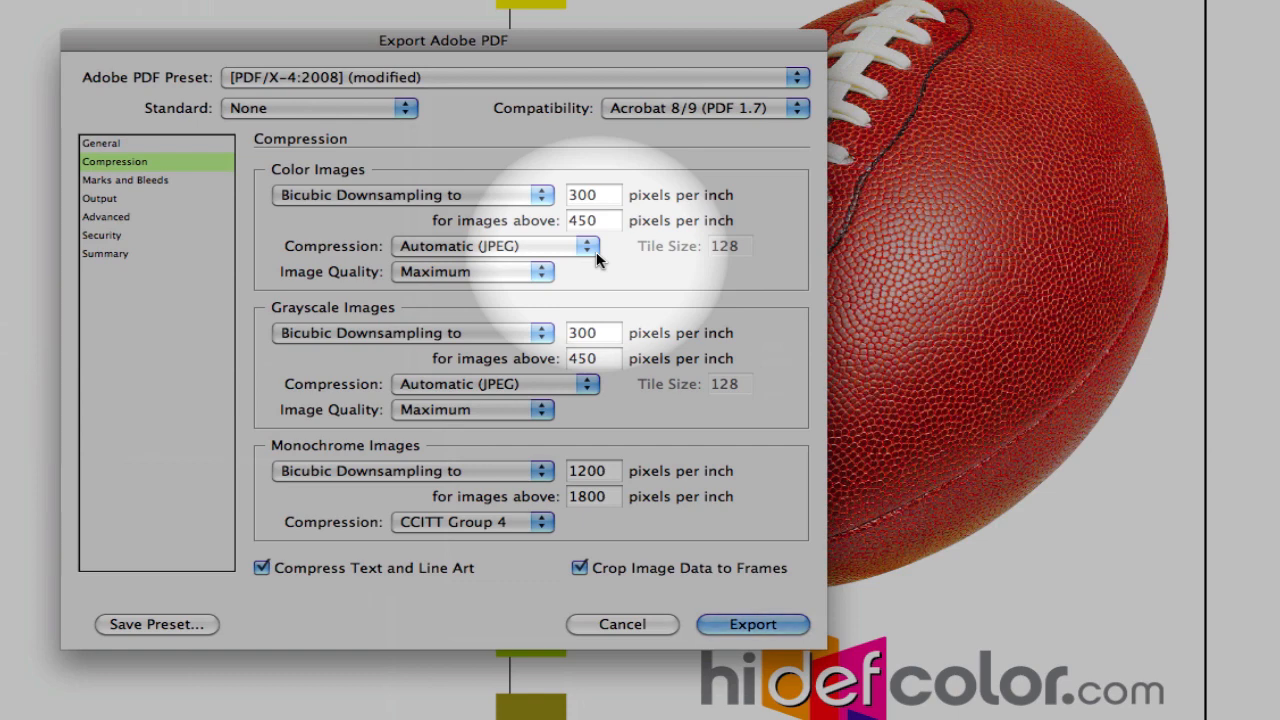
- Bring up the Marks and Bleeds options for the PDF export
click(124, 180)
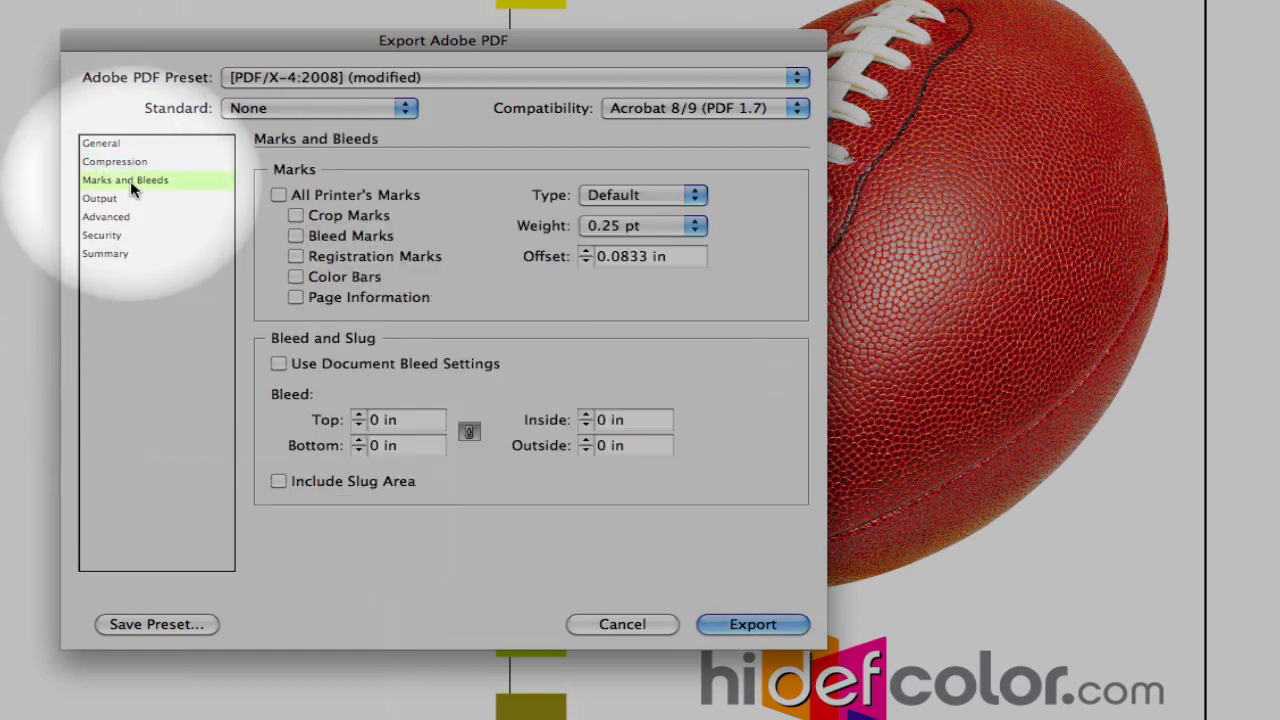
mouse_move(292, 218)
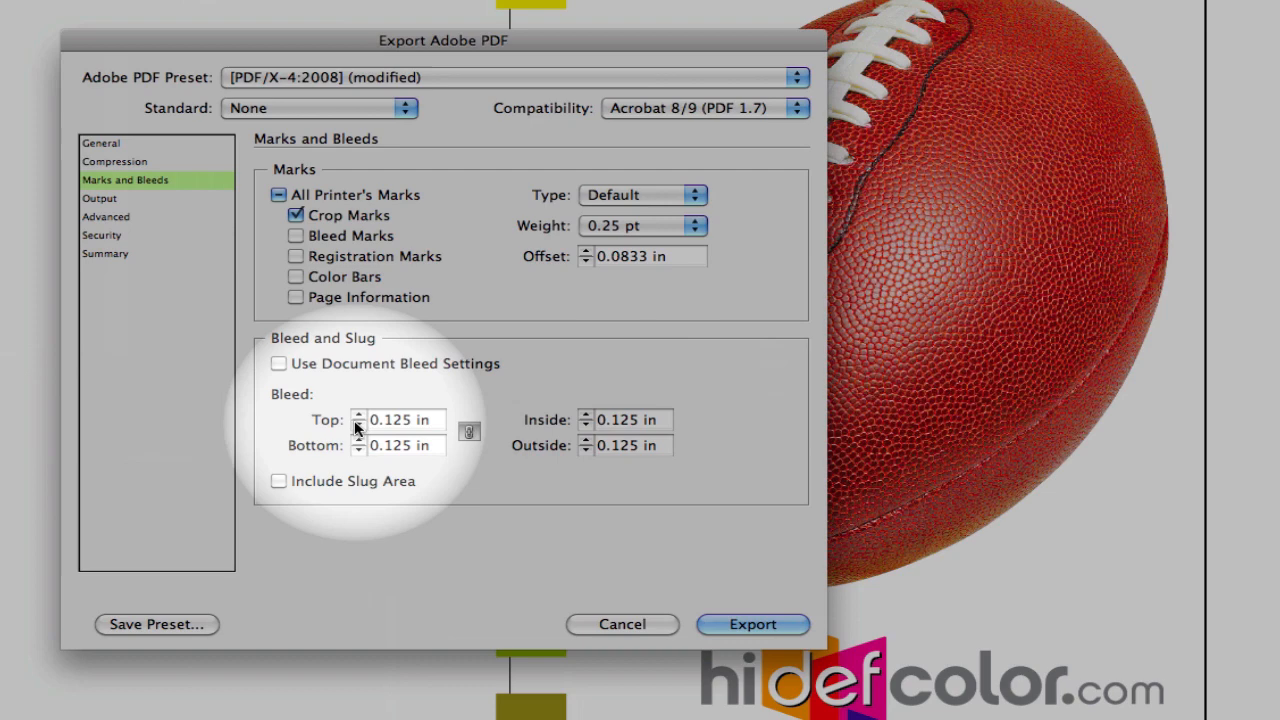
mouse_move(448, 464)
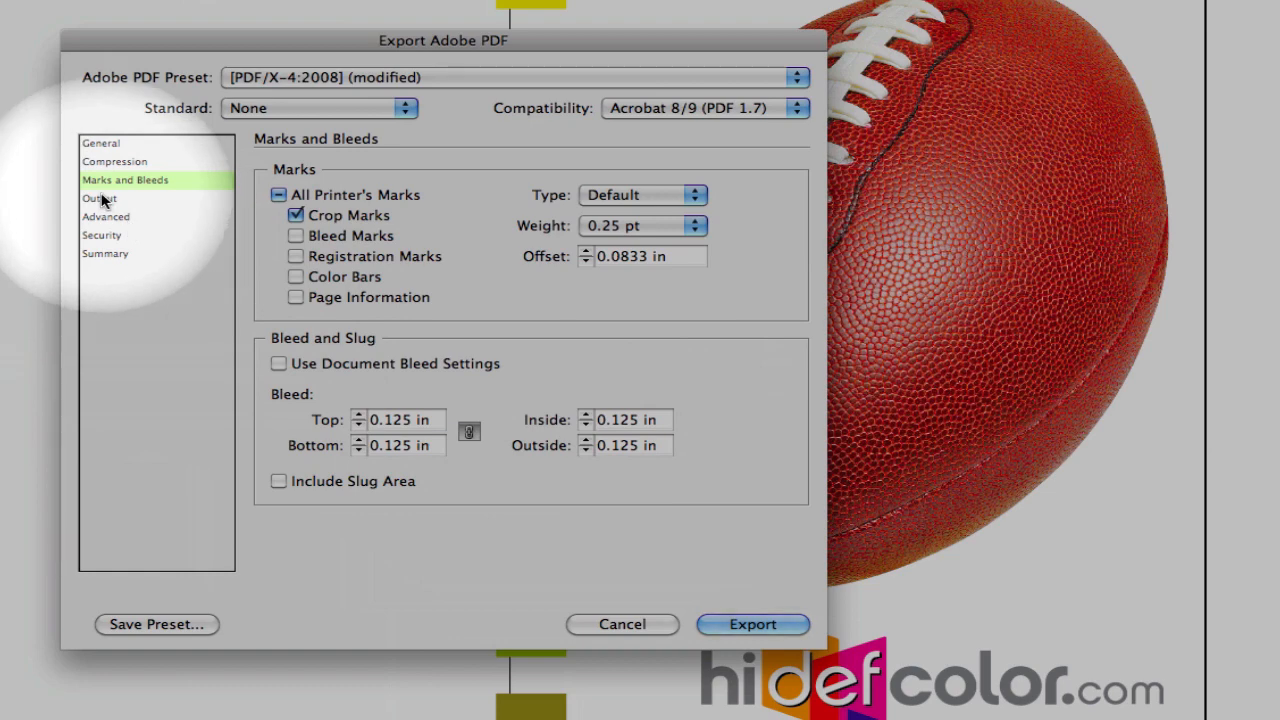
- Bring up the Output colour settings, currently with no colour conversion
click(98, 198)
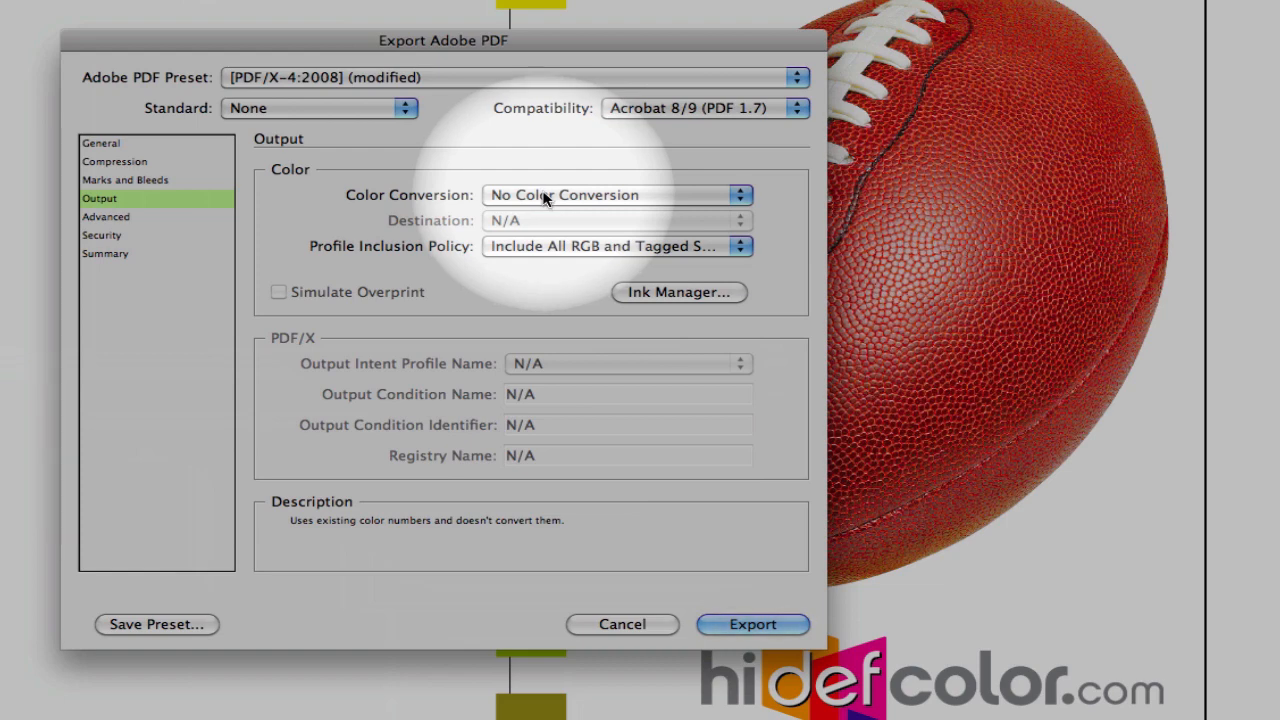
mouse_move(656, 198)
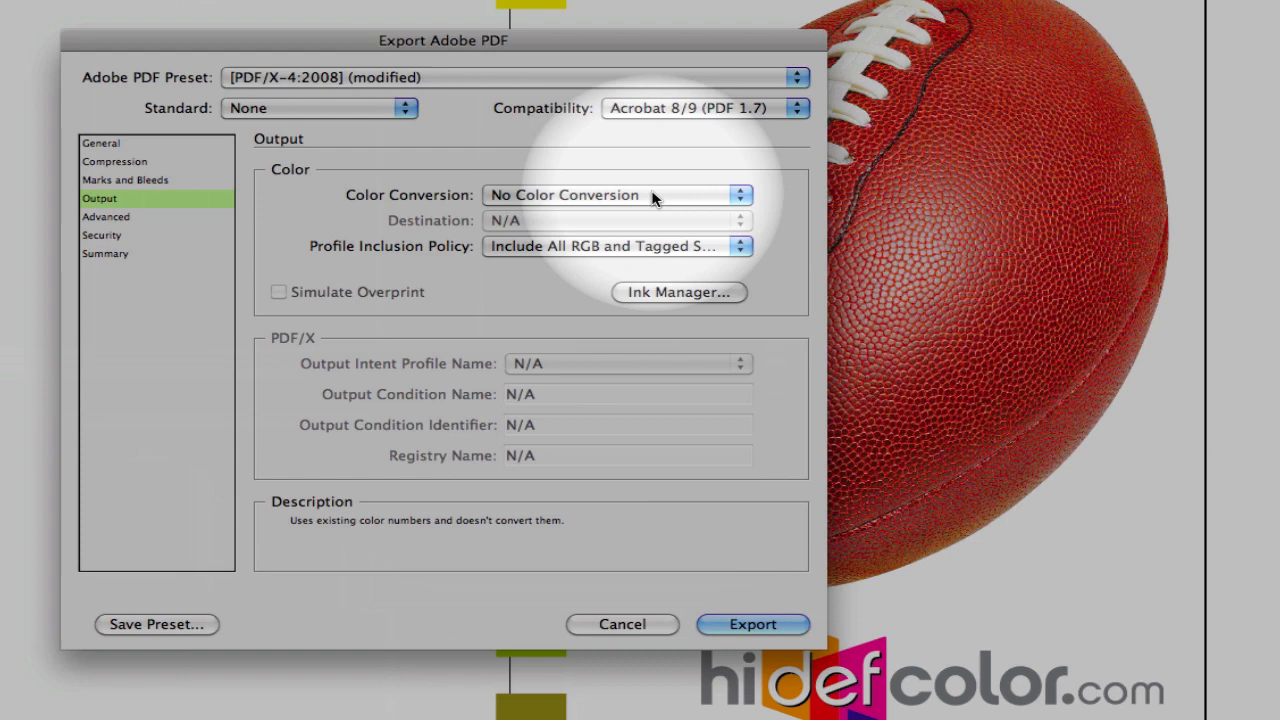
- Convert colours to destination (preserve numbers) using the Coated GRACoL 2006 profile
click(616, 196)
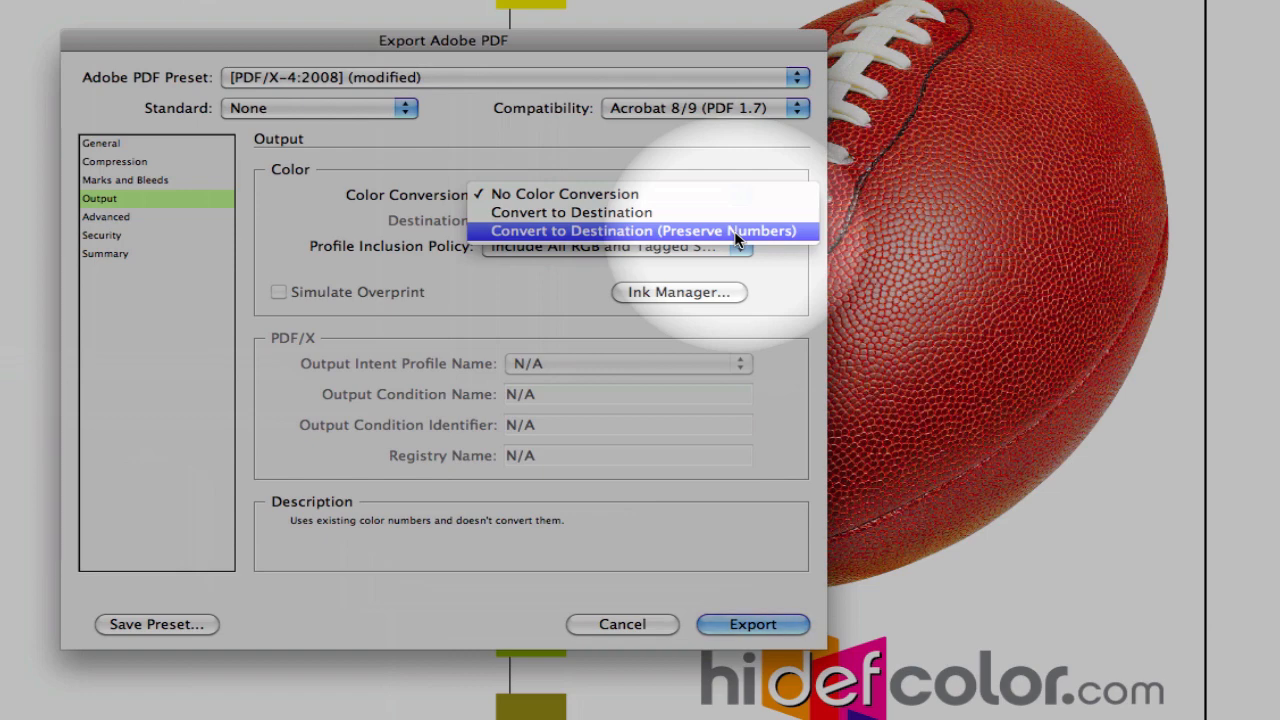
click(644, 230)
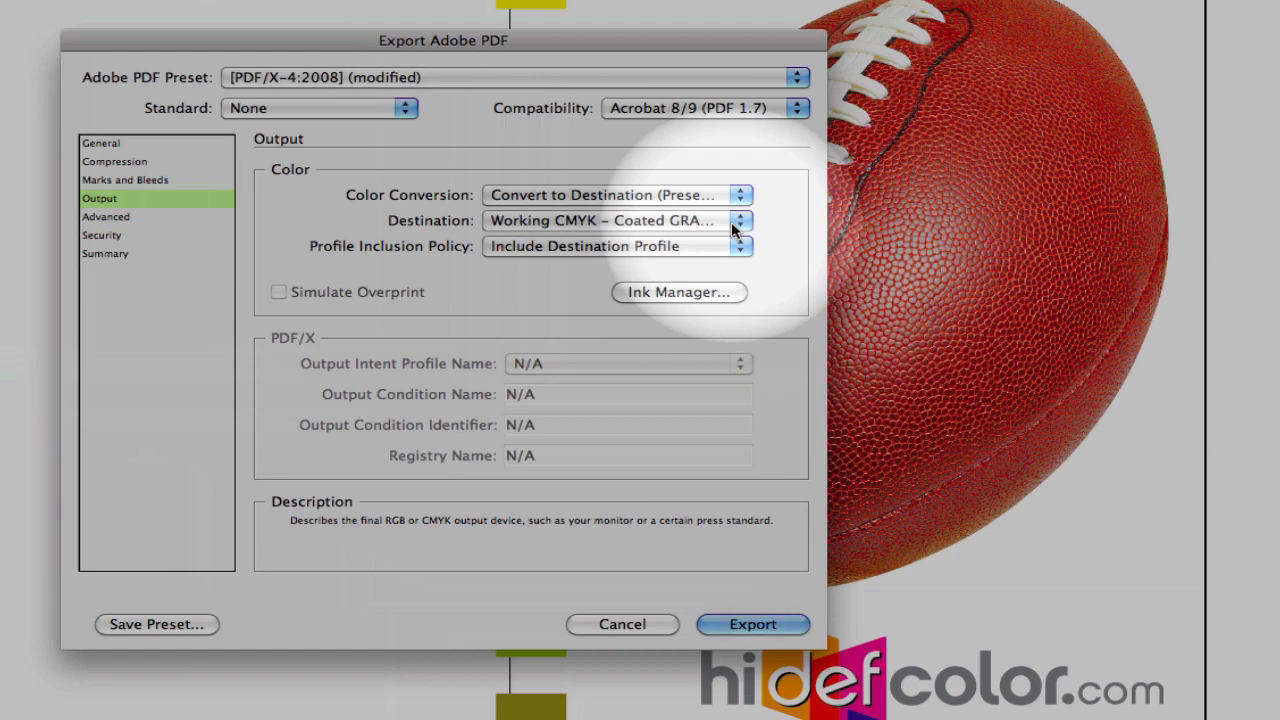
click(740, 220)
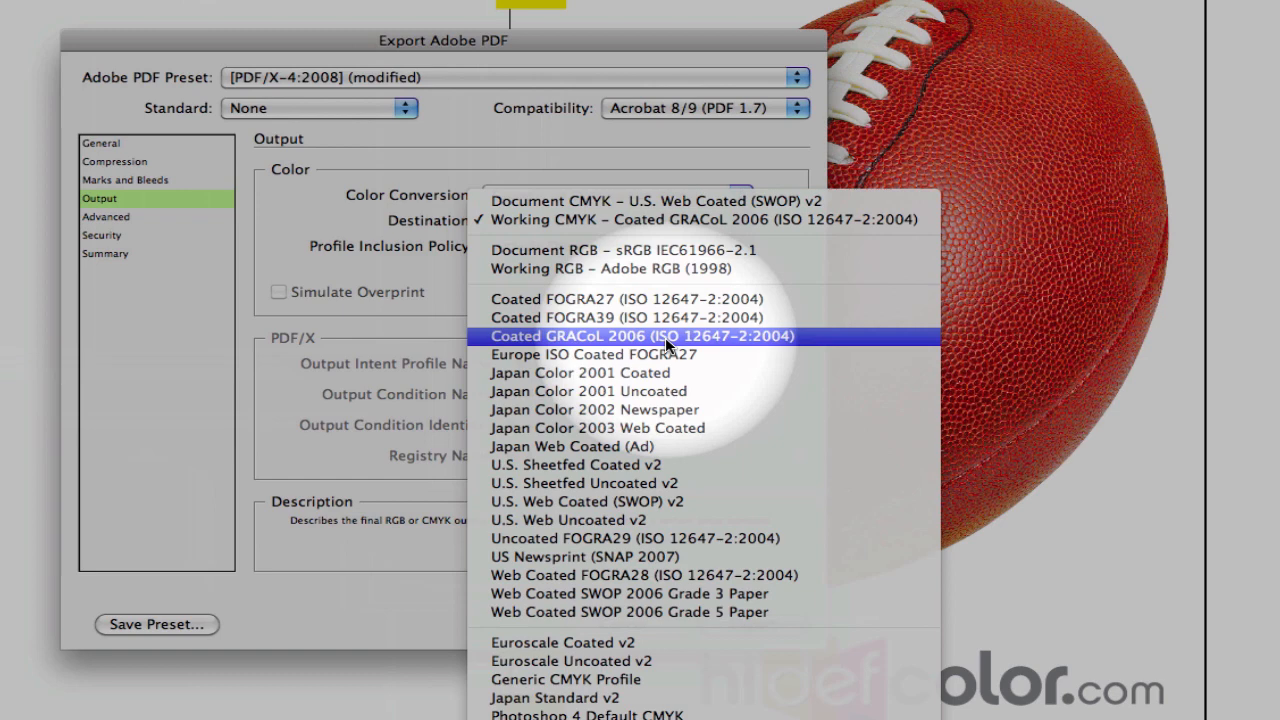
click(640, 336)
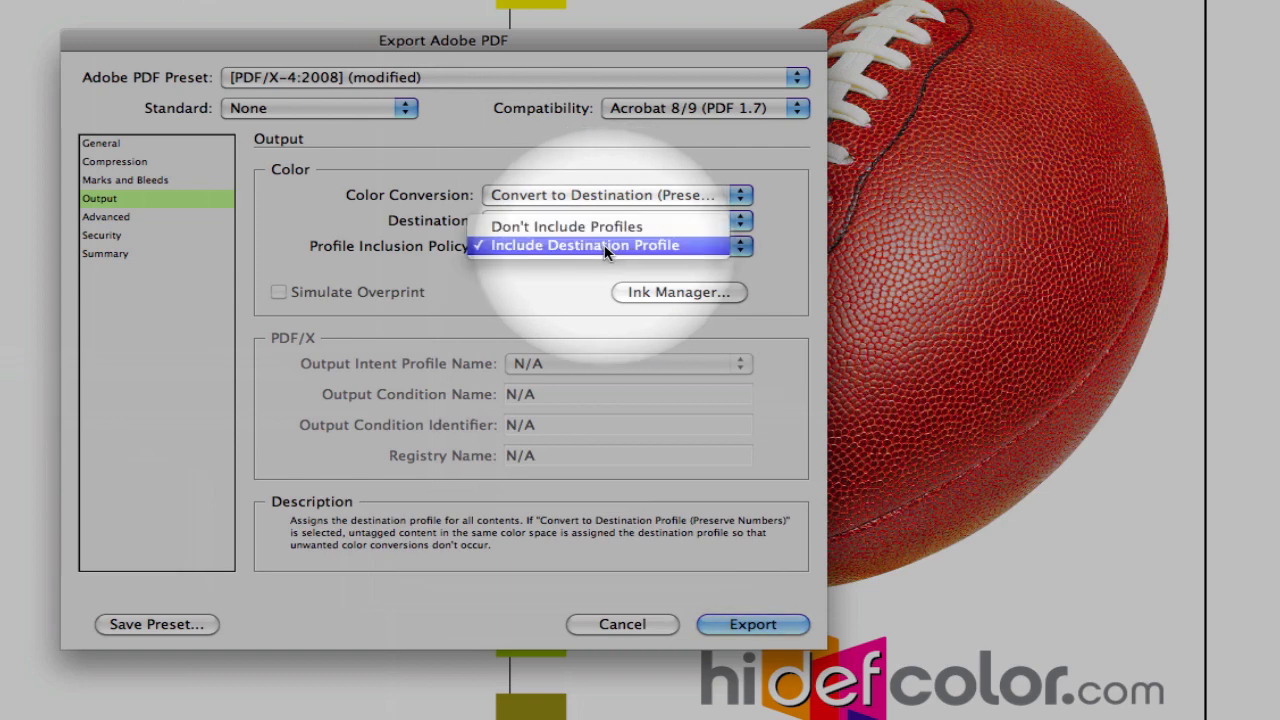
- Set Profile Inclusion Policy to Include Destination Profile and bring up Ink Manager
click(608, 244)
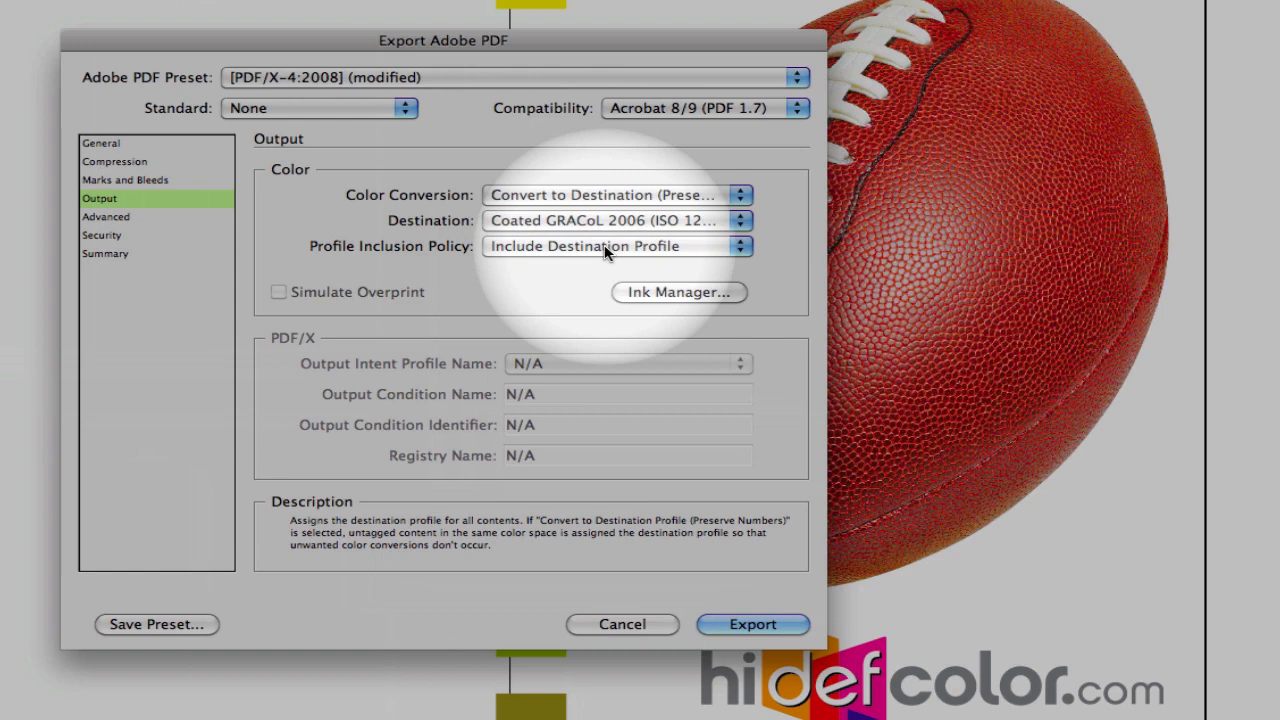
click(616, 246)
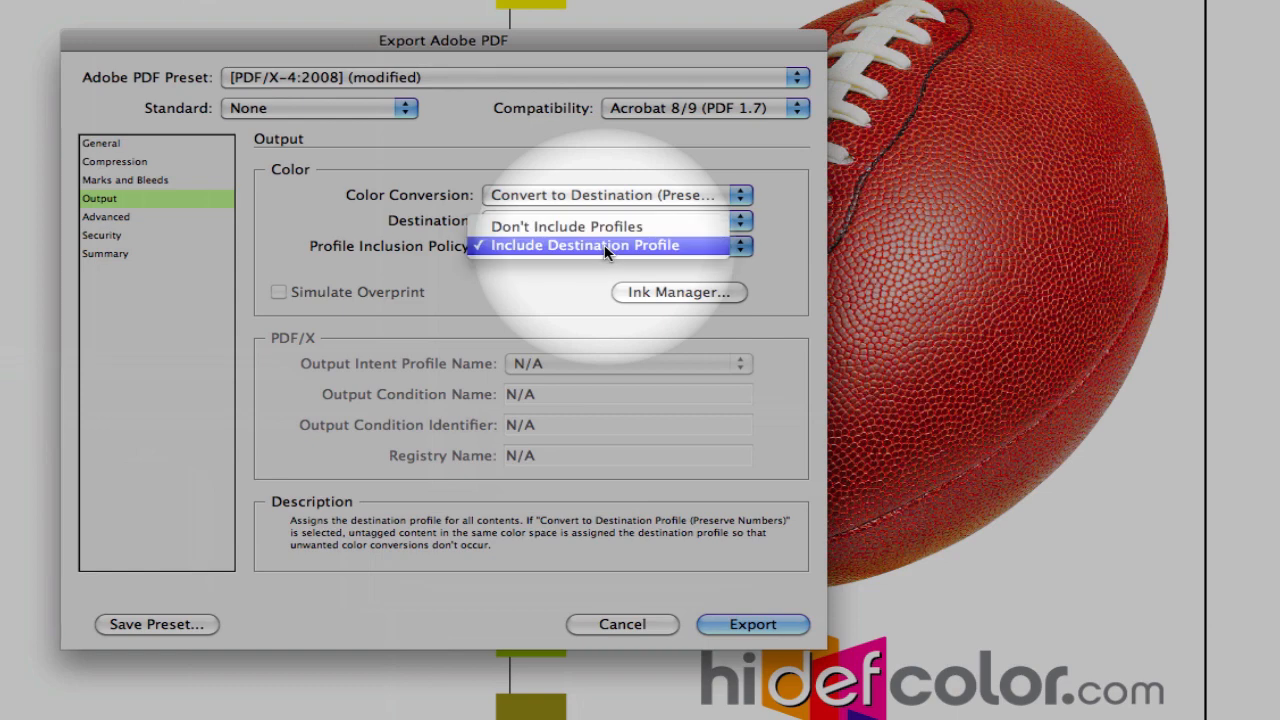
click(610, 244)
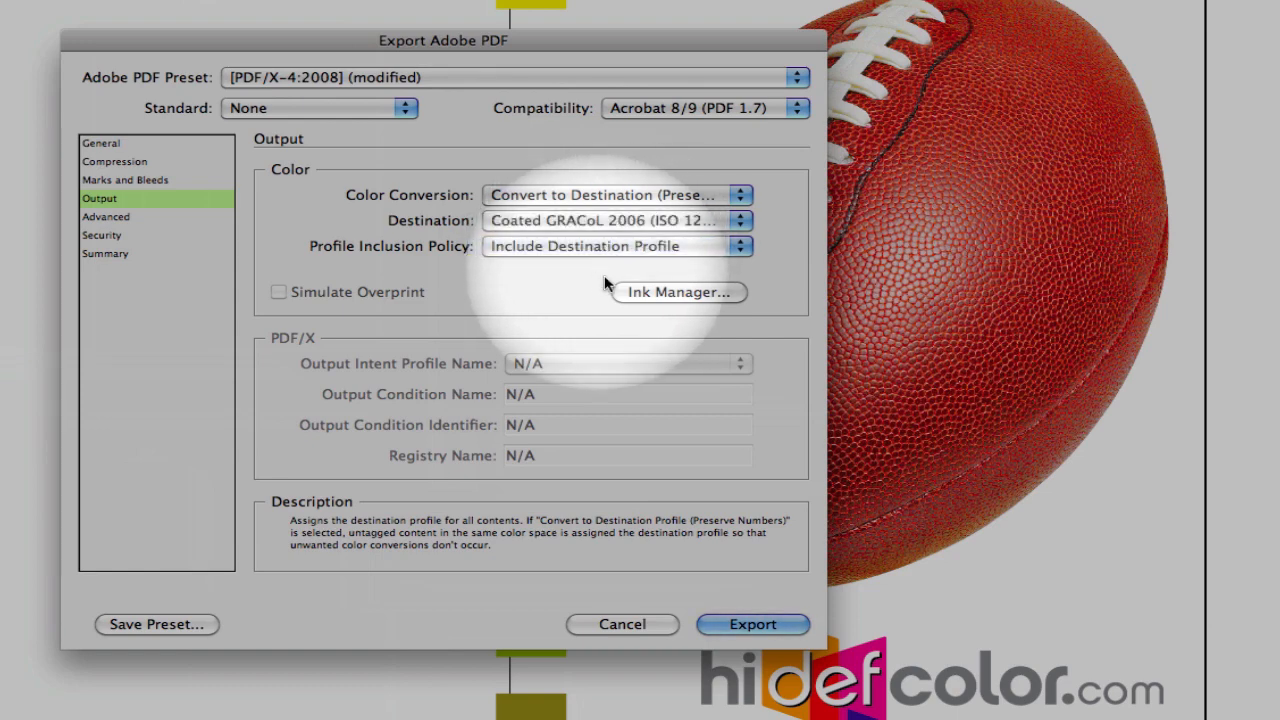
click(678, 292)
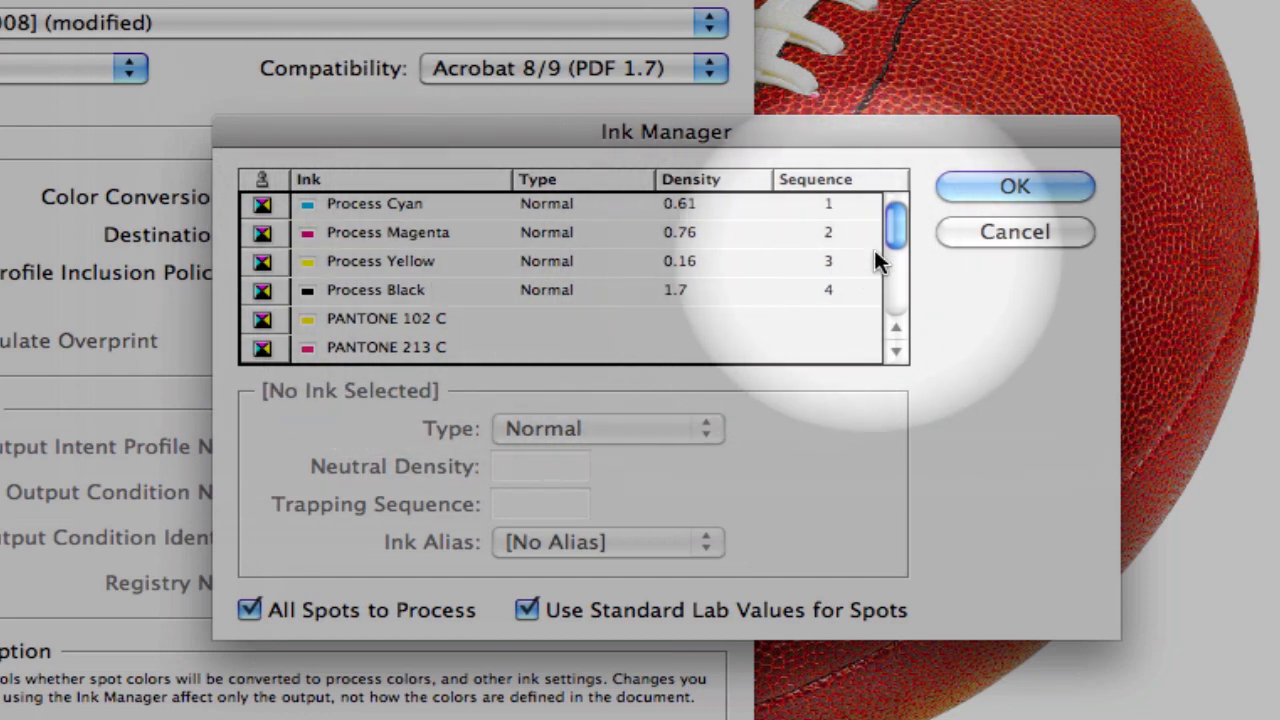
- Review the Pantone spot inks, keep All Spots to Process and standard Lab values on, and finish the export
scroll(down, 3)
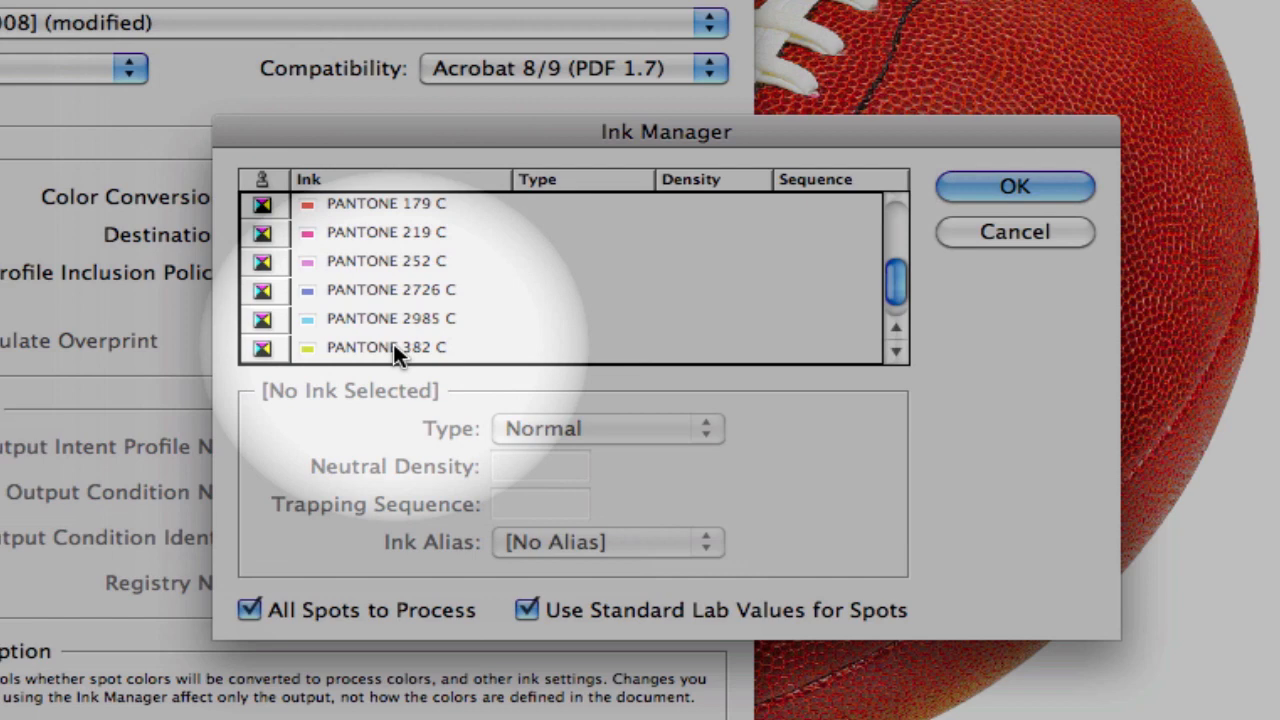
click(248, 608)
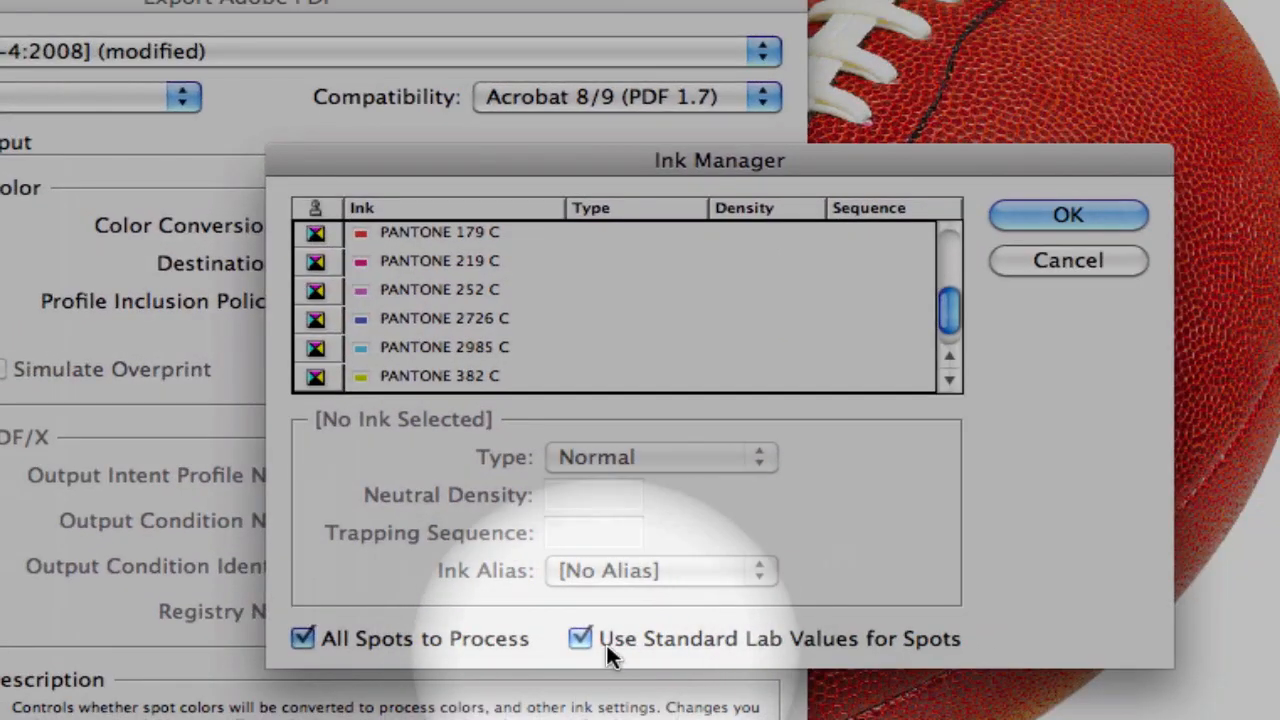
click(580, 638)
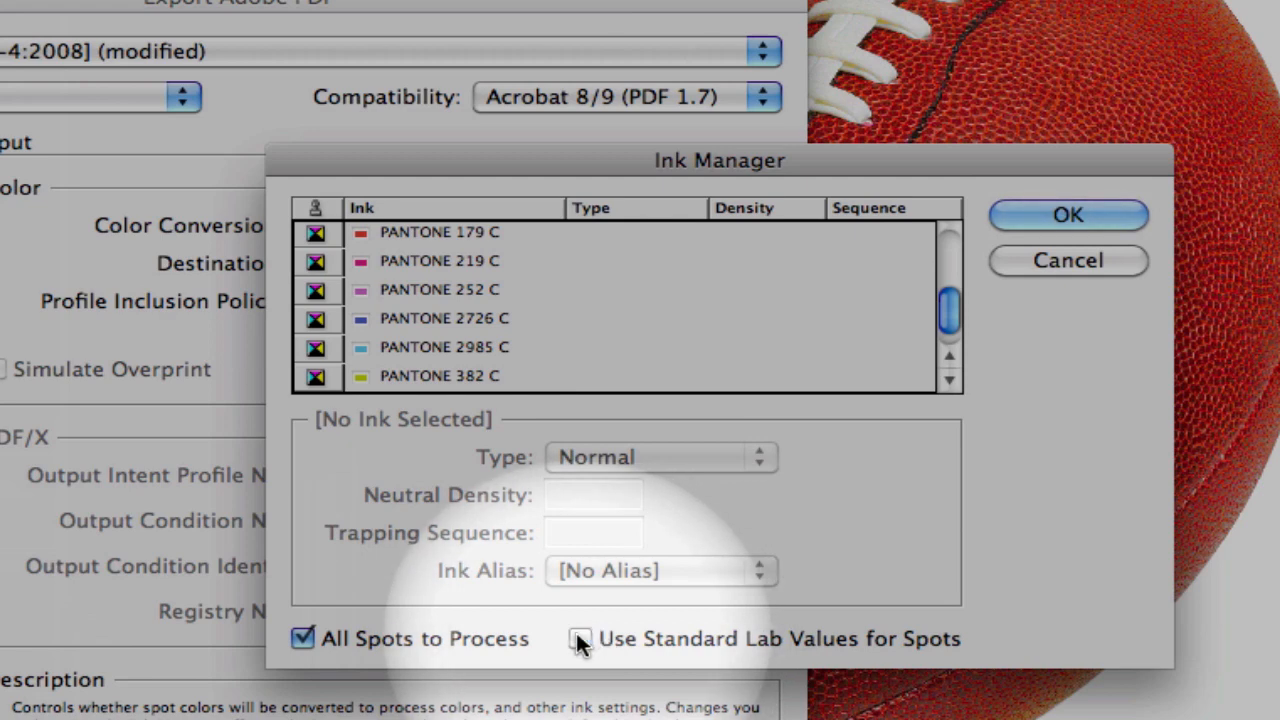
click(580, 638)
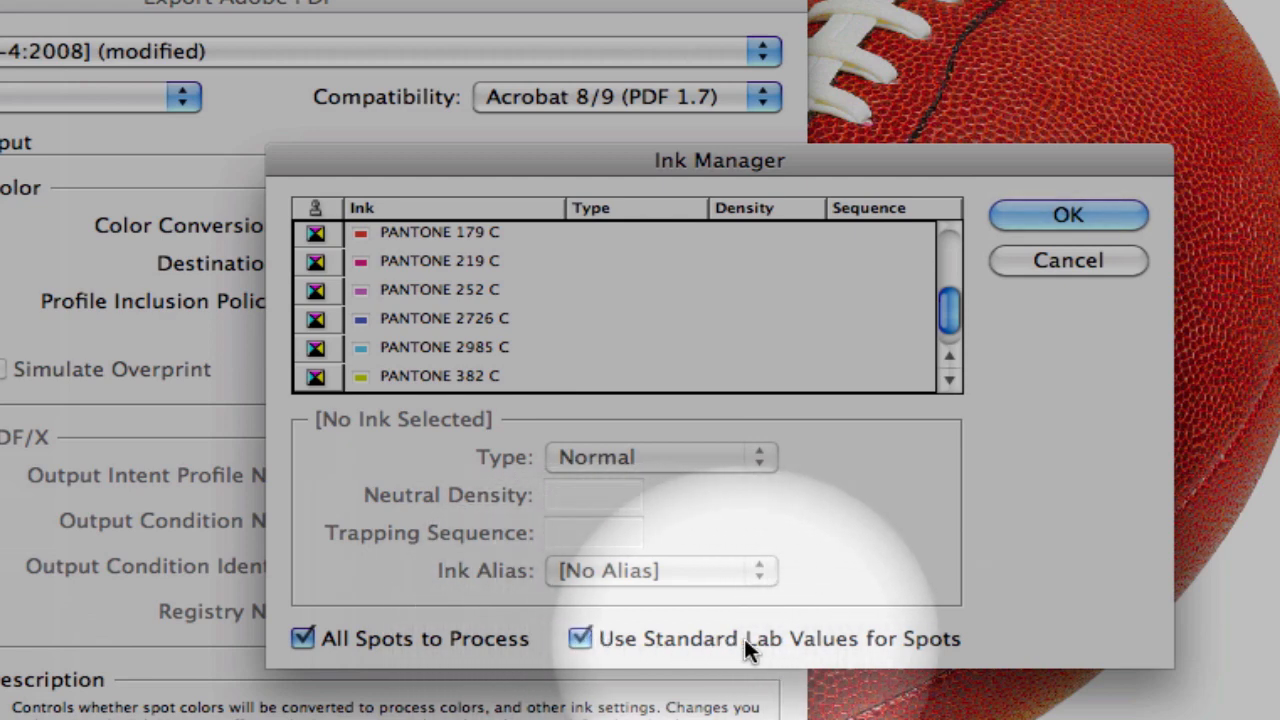
mouse_move(940, 648)
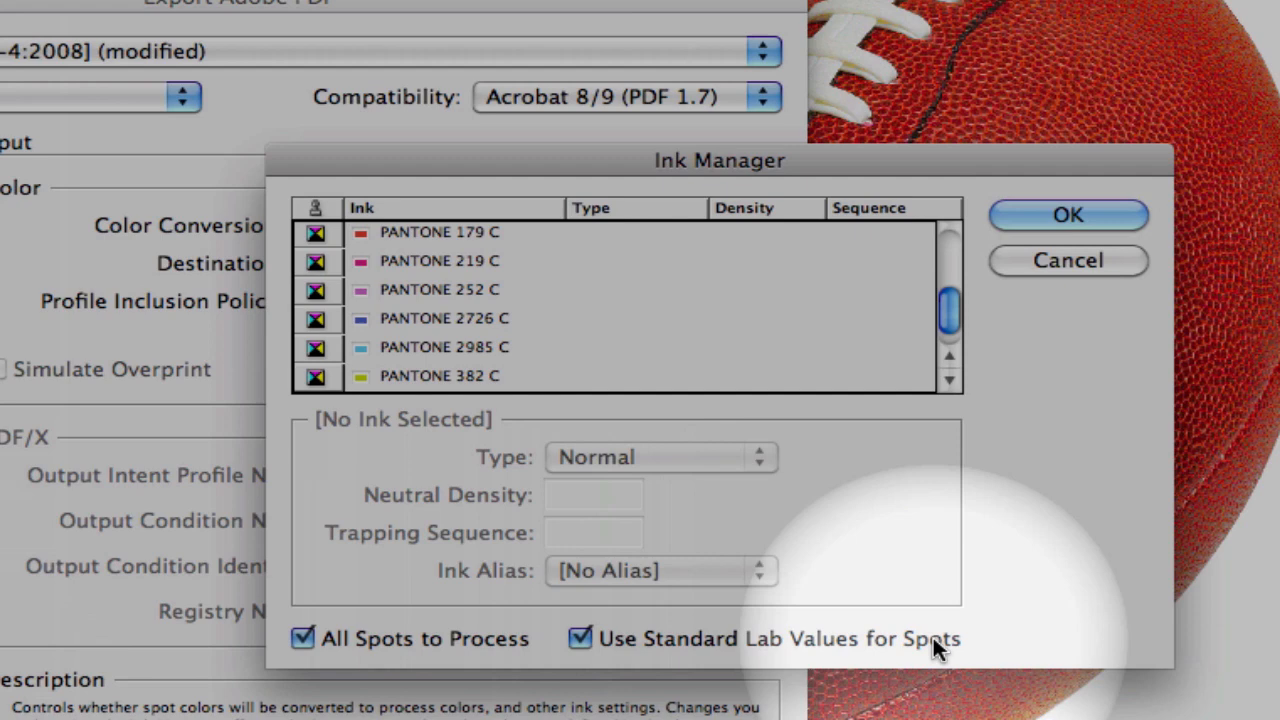
mouse_move(824, 644)
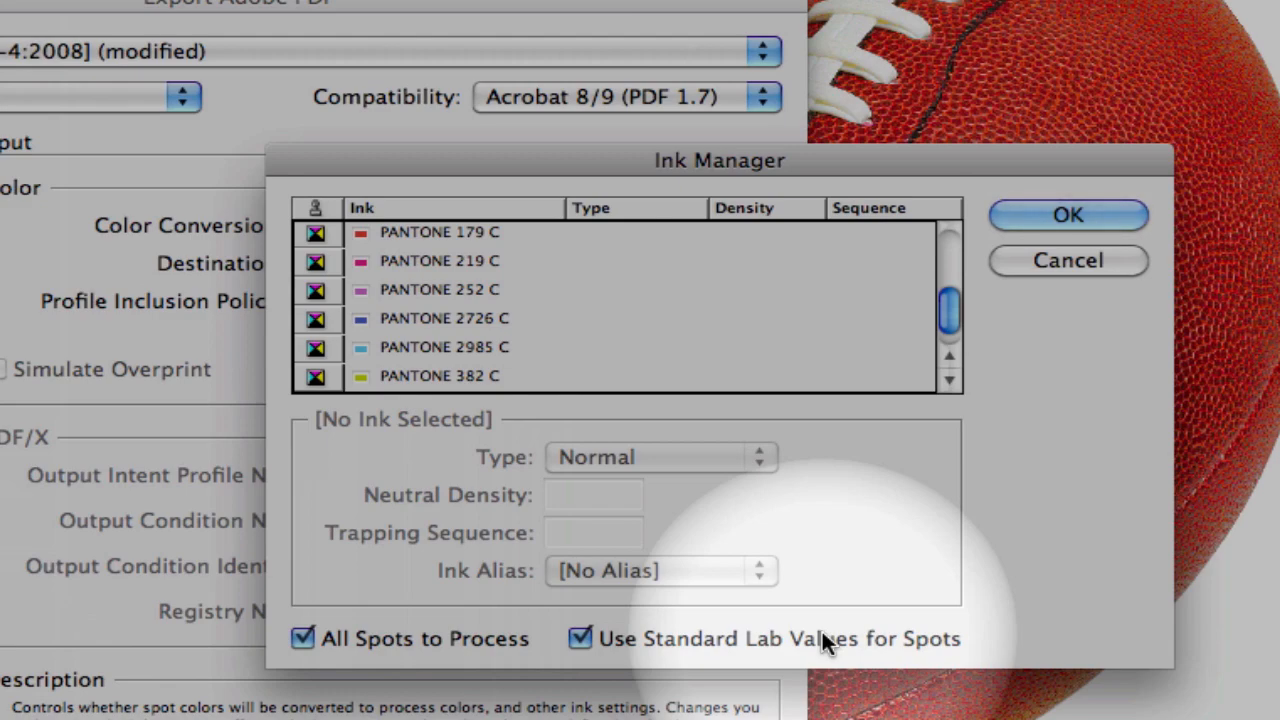
click(1068, 214)
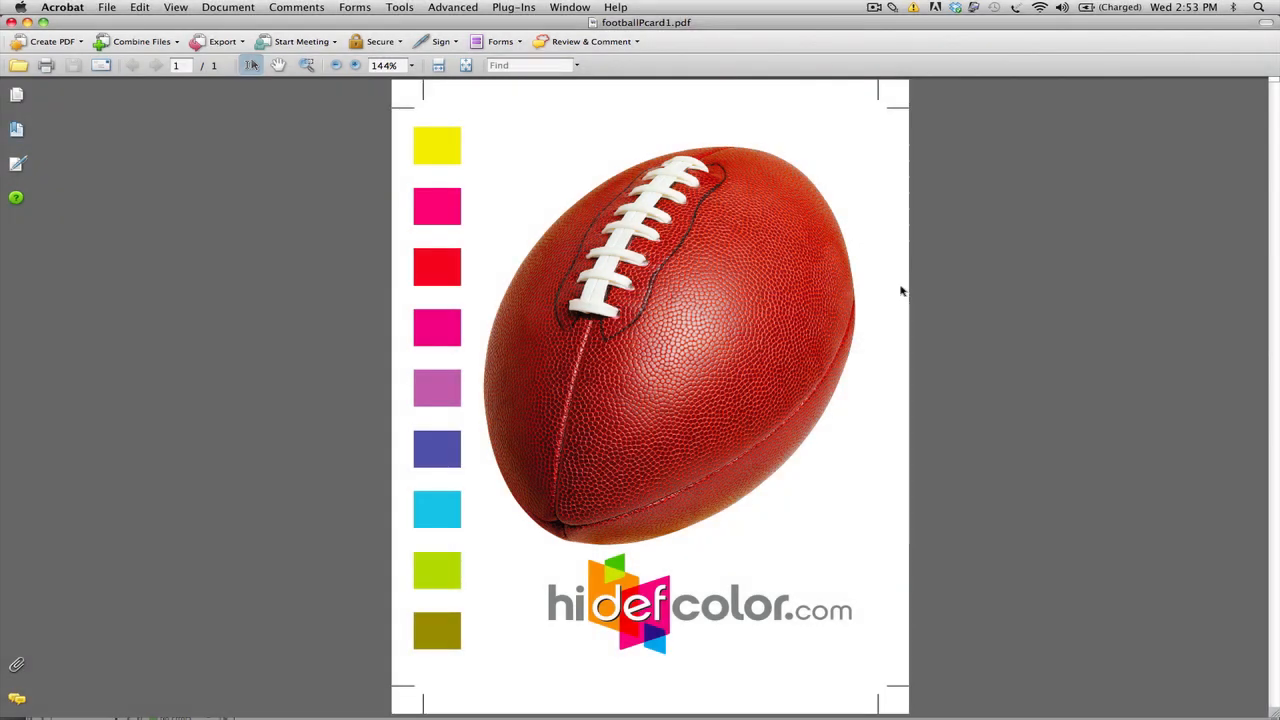
mouse_move(960, 310)
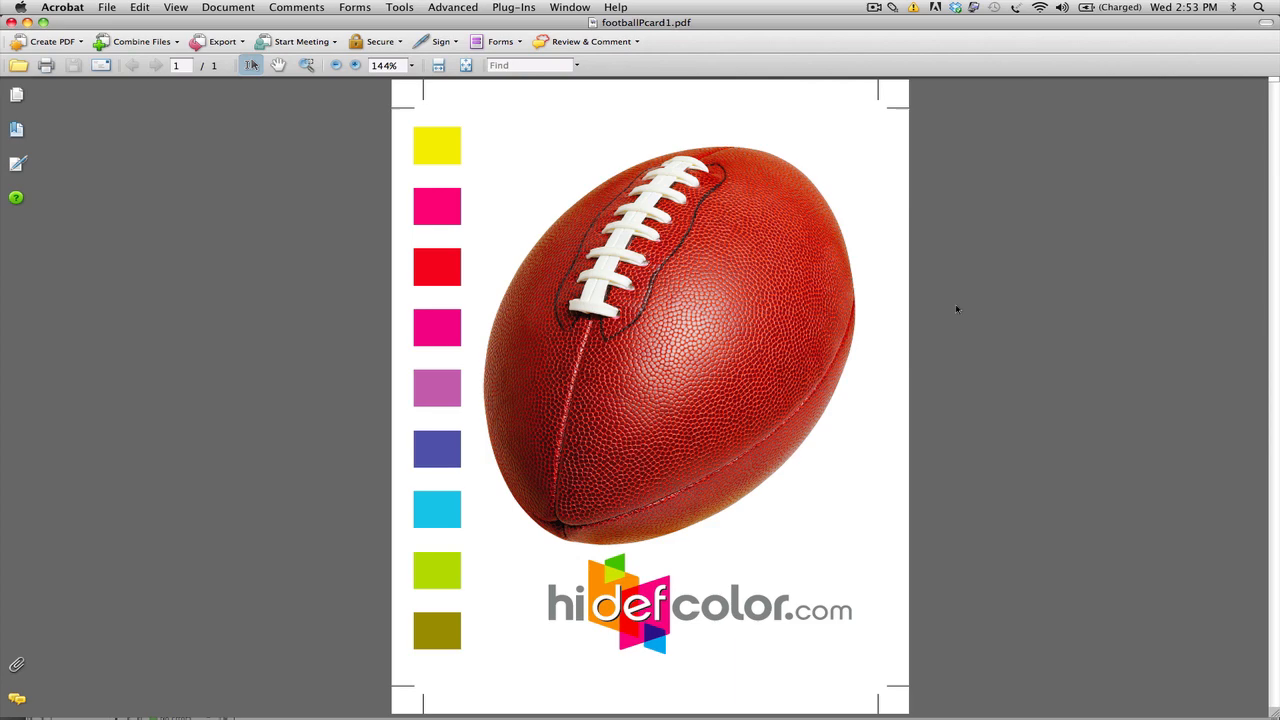
- Bring up Acrobat's Advanced tool options over the exported postcard PDF
click(452, 8)
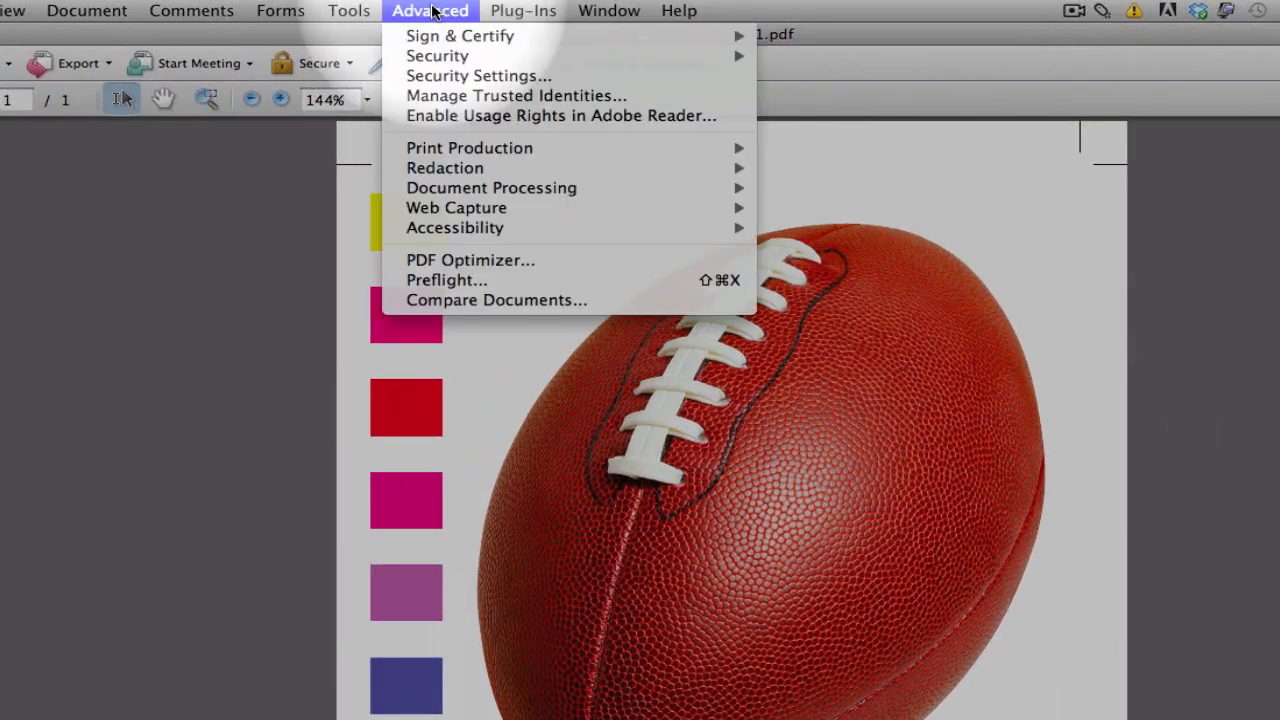
mouse_move(468, 148)
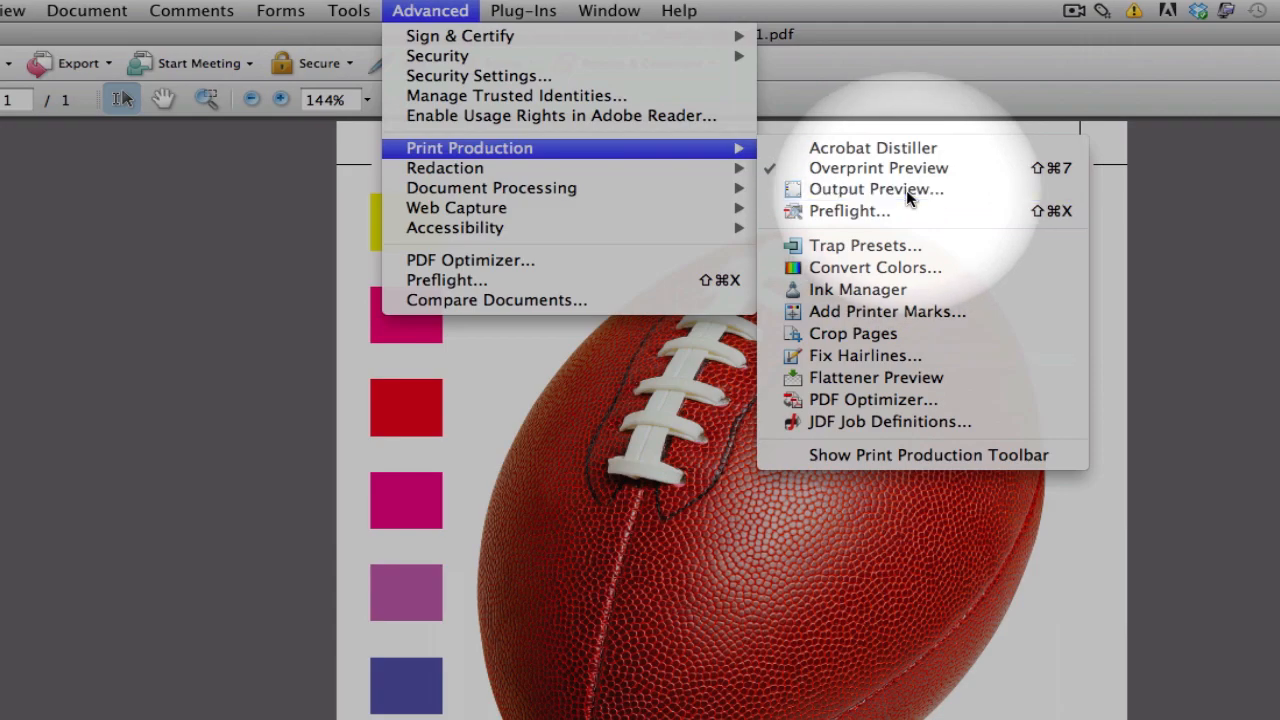
- Preview the CMYK process separations in Output Preview under Coated GRACoL 2006 simulation
click(876, 188)
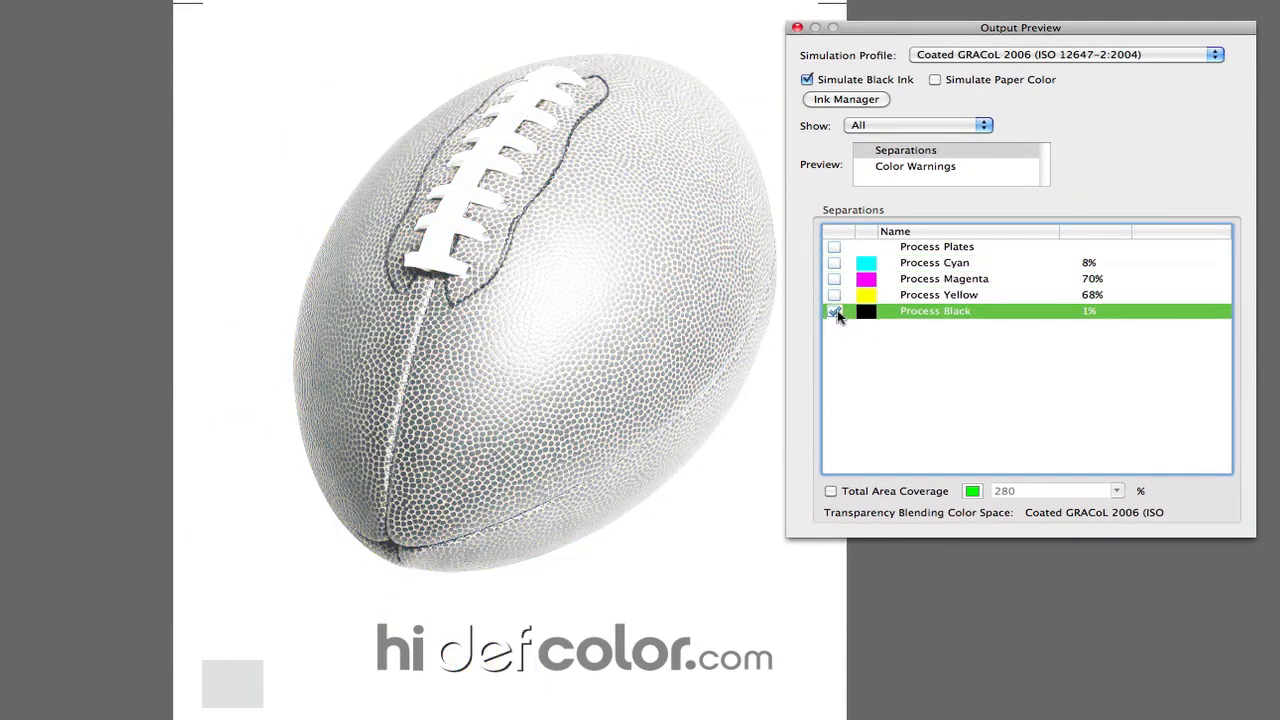
click(834, 312)
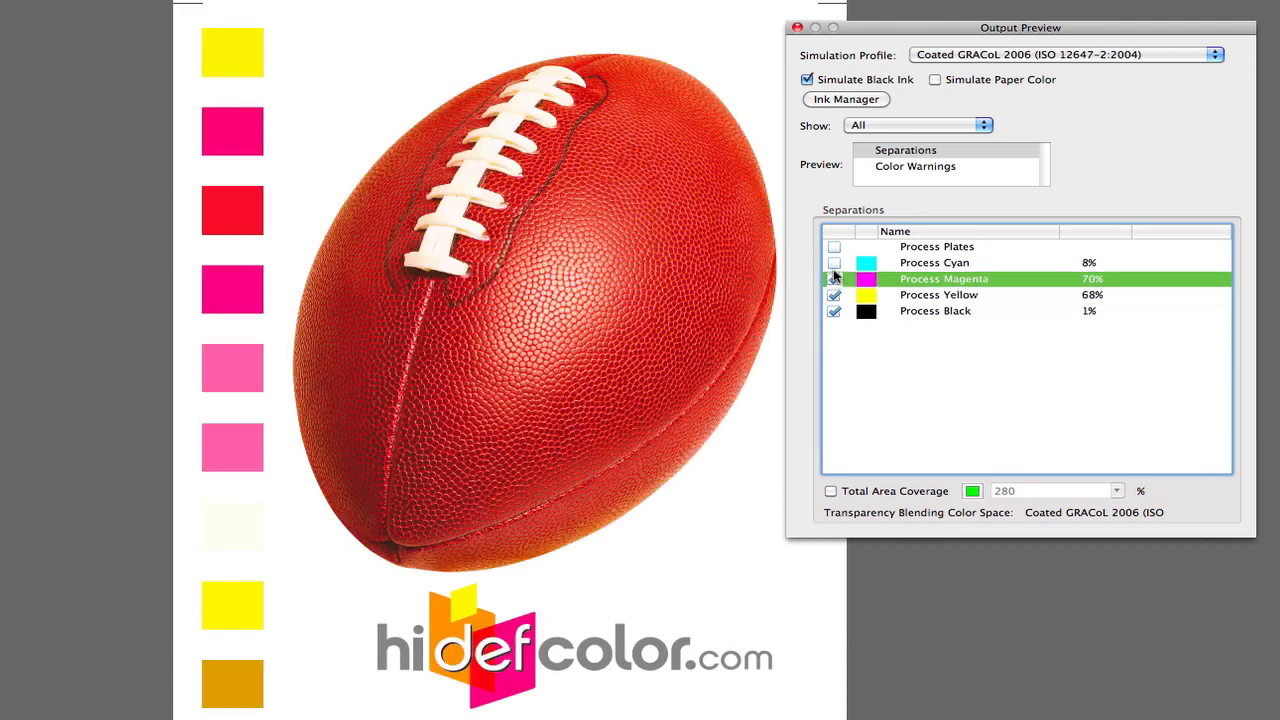
click(834, 262)
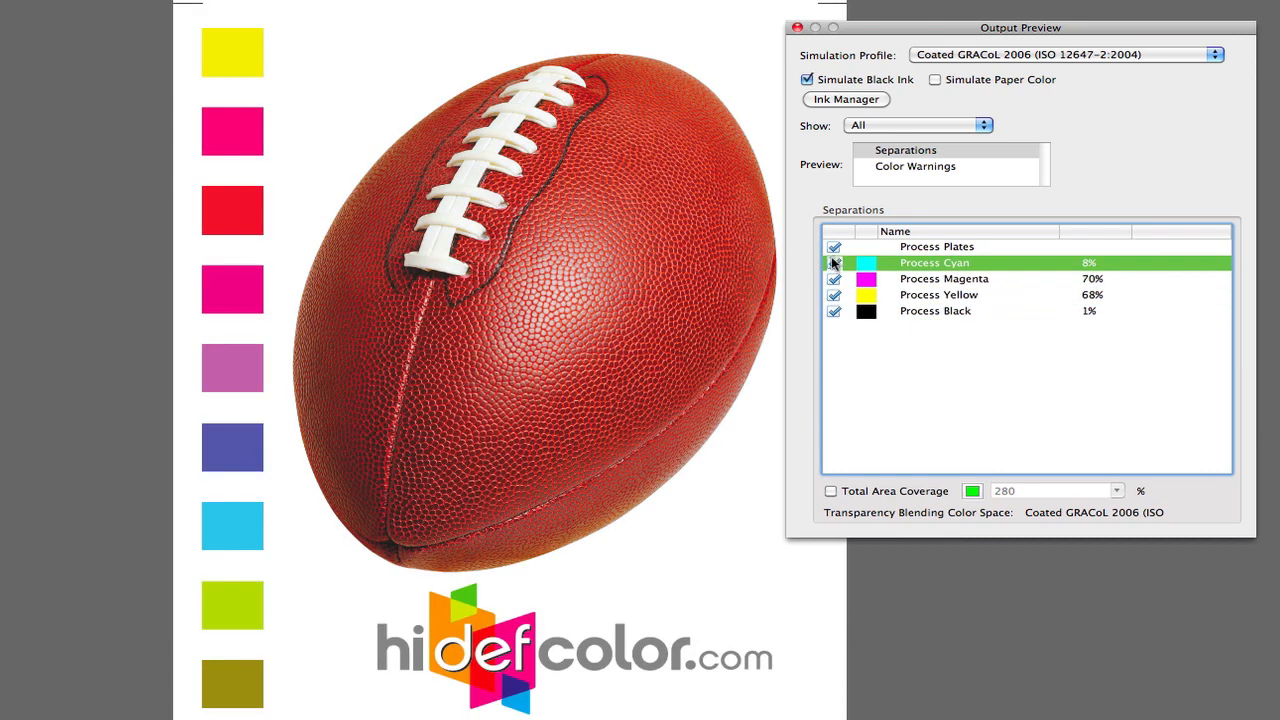